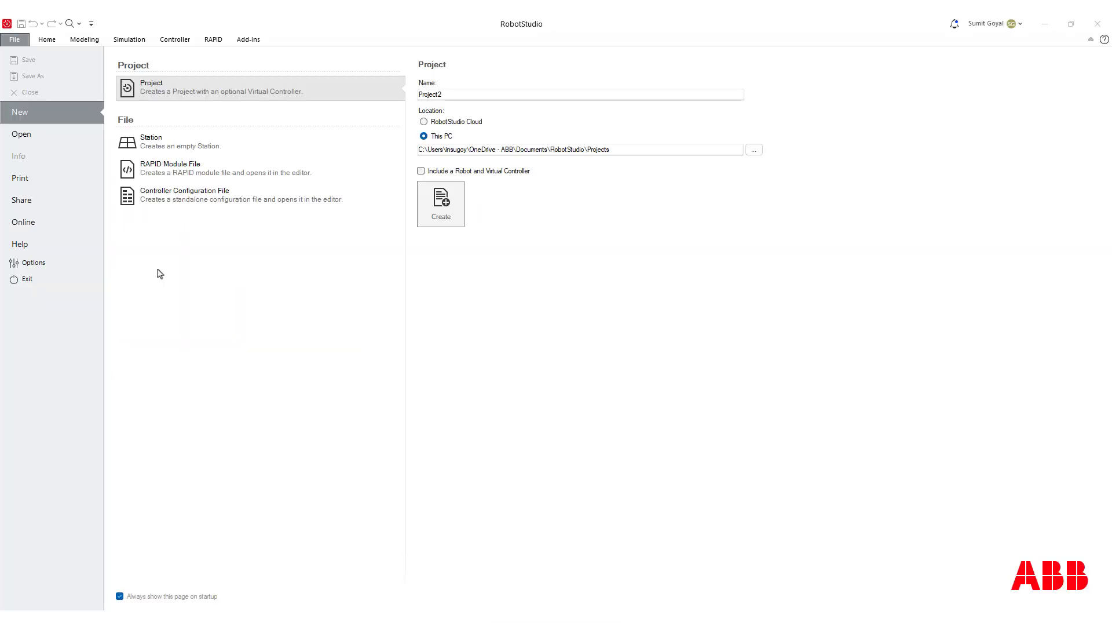
Step: Open Project1, the IRB140 station, from the recent projects list
click(21, 133)
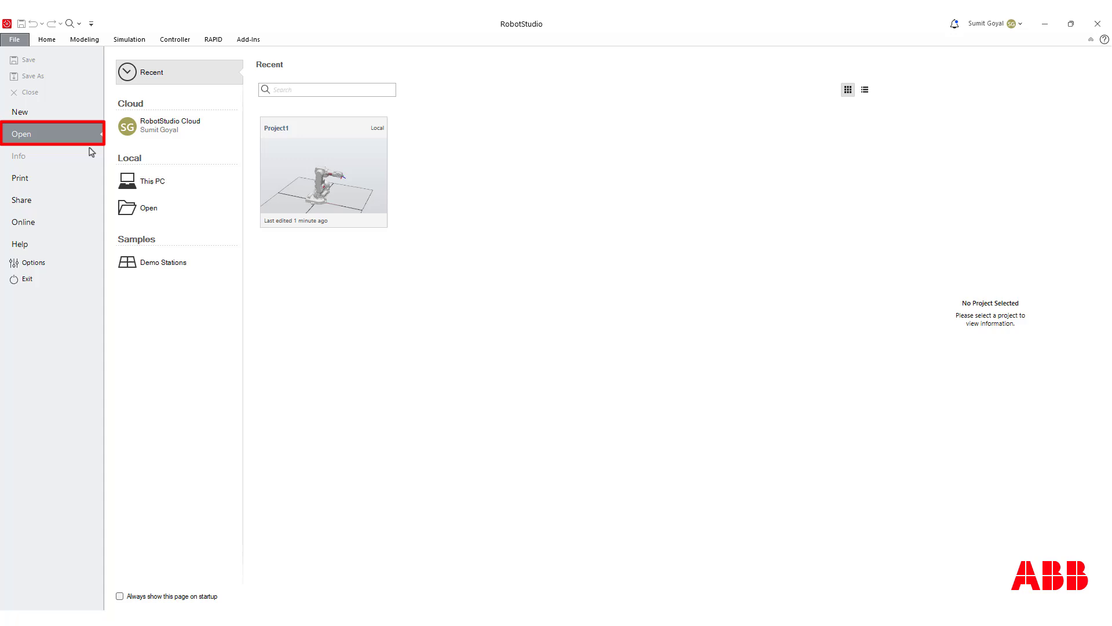
click(323, 172)
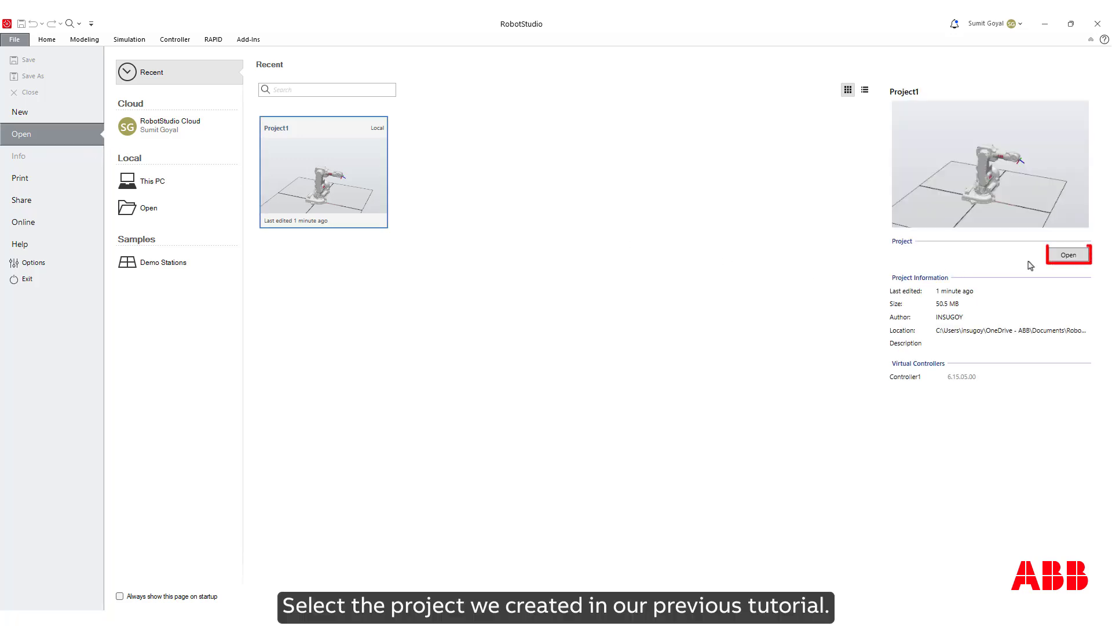
click(1068, 254)
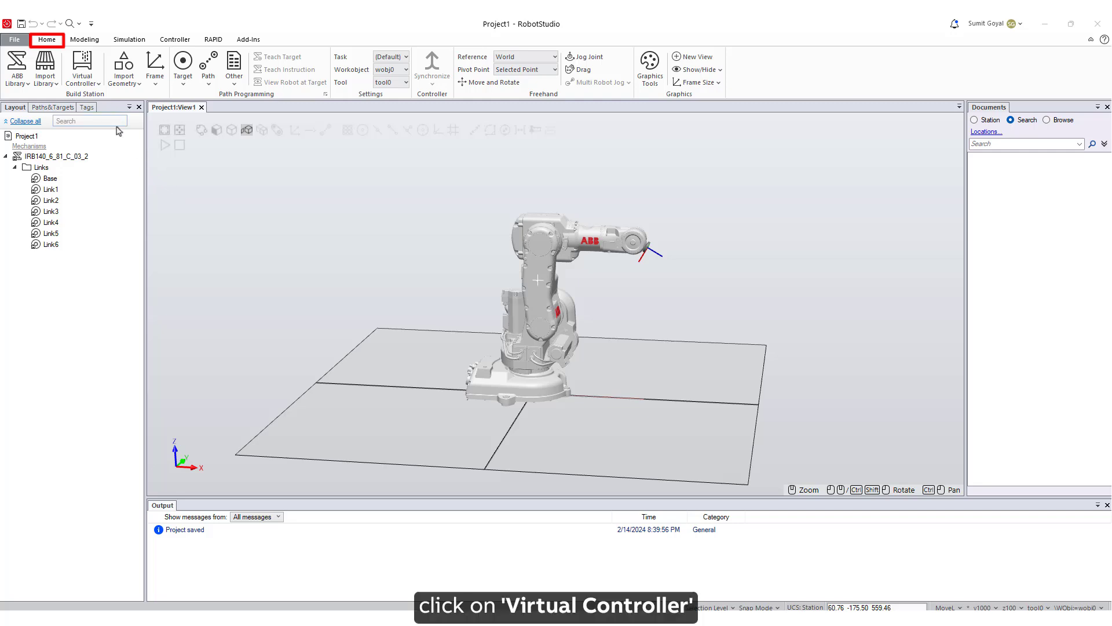
Step: Create virtual controller Controller1 from layout, keeping the IRB140 mechanism and RobotWare 6.15.05.00
click(82, 67)
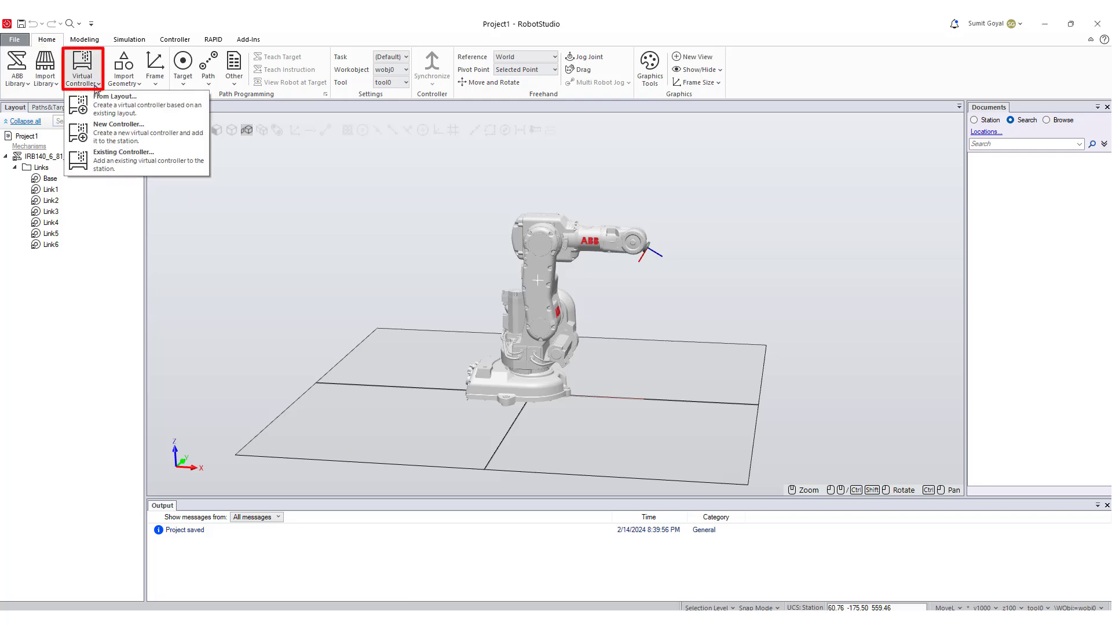
mouse_move(135, 104)
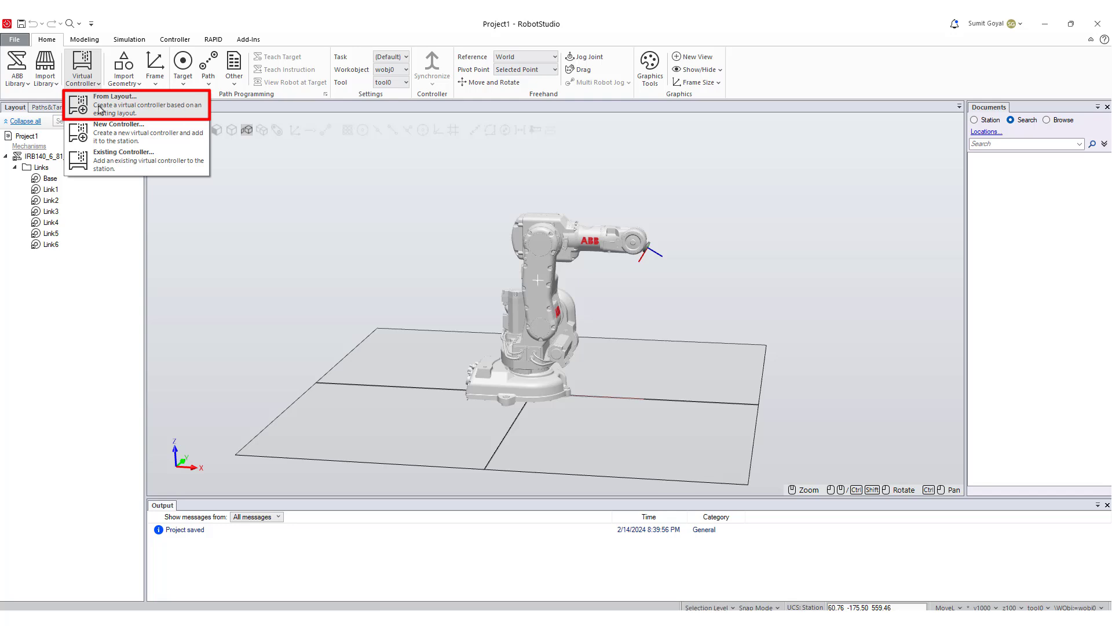
click(113, 104)
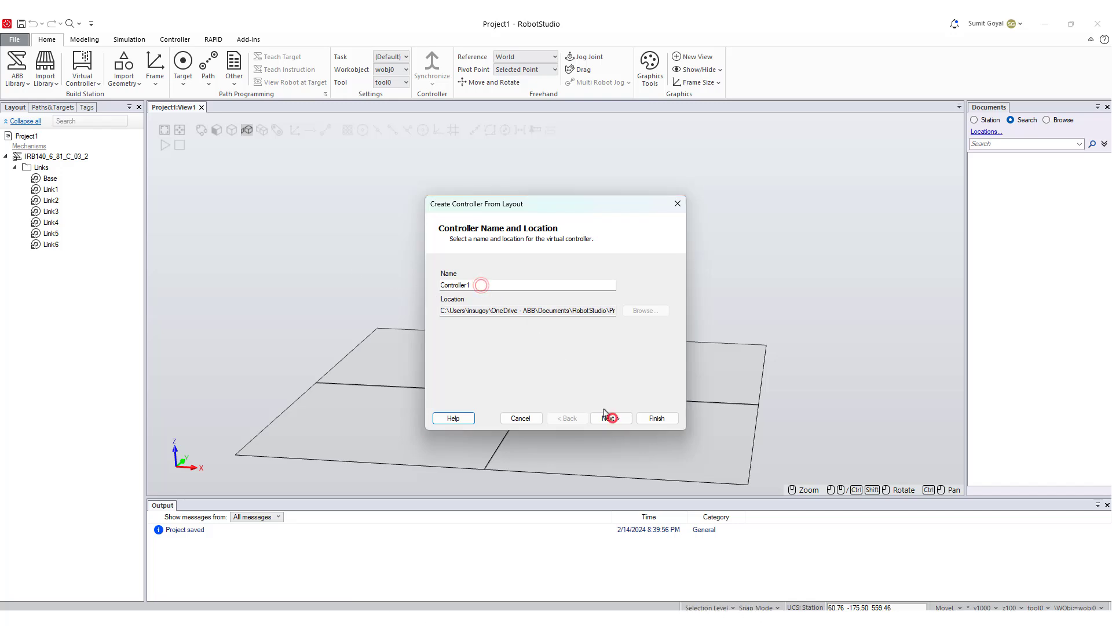
click(610, 418)
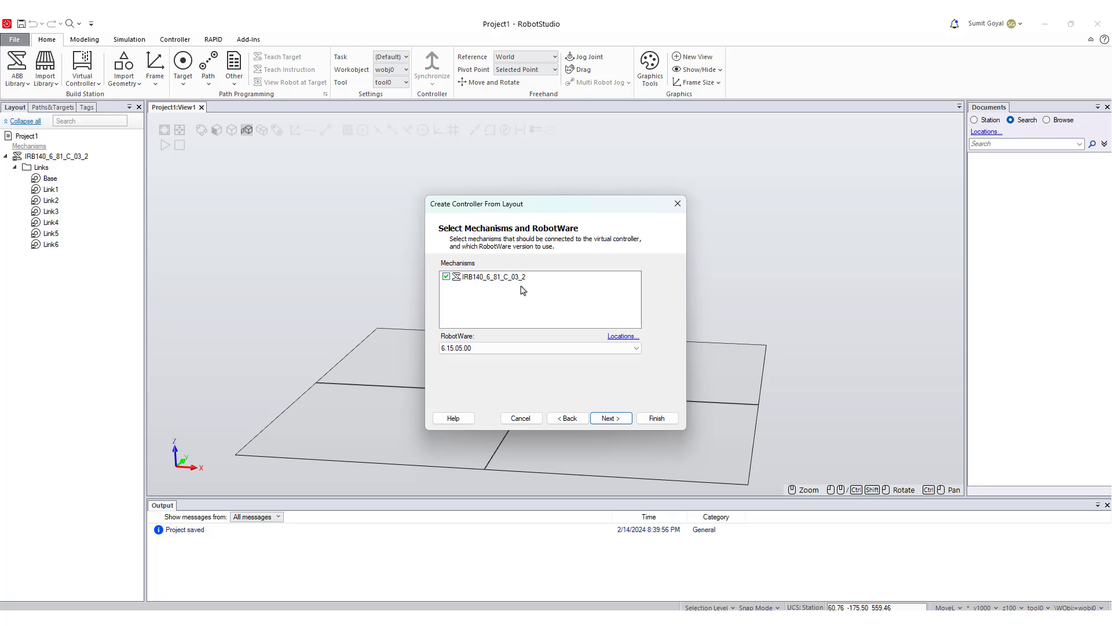
mouse_move(564, 302)
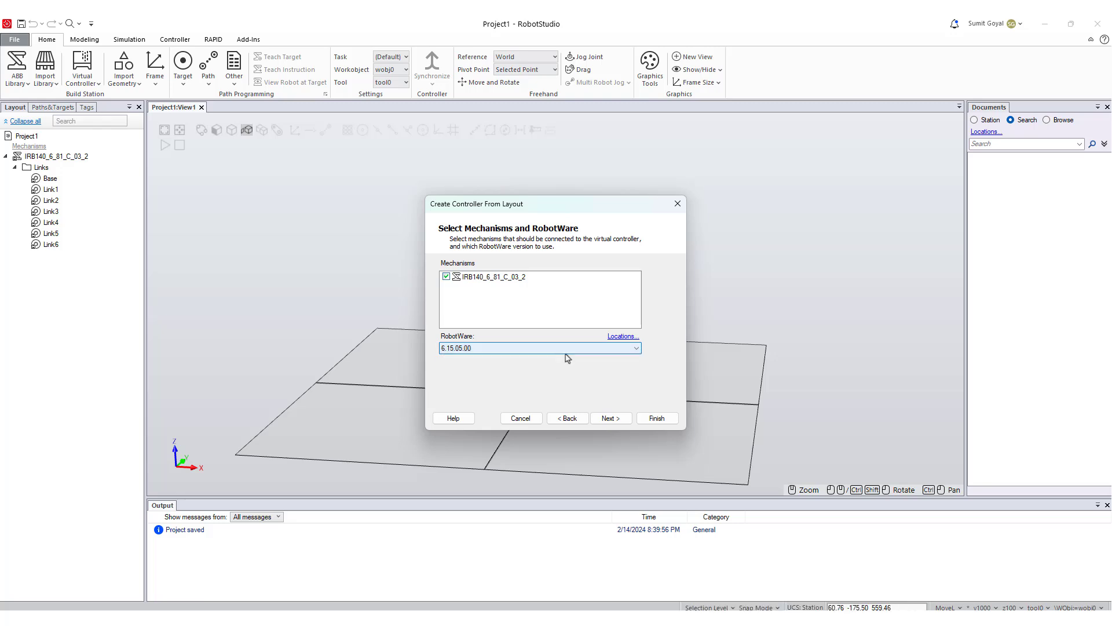
click(610, 417)
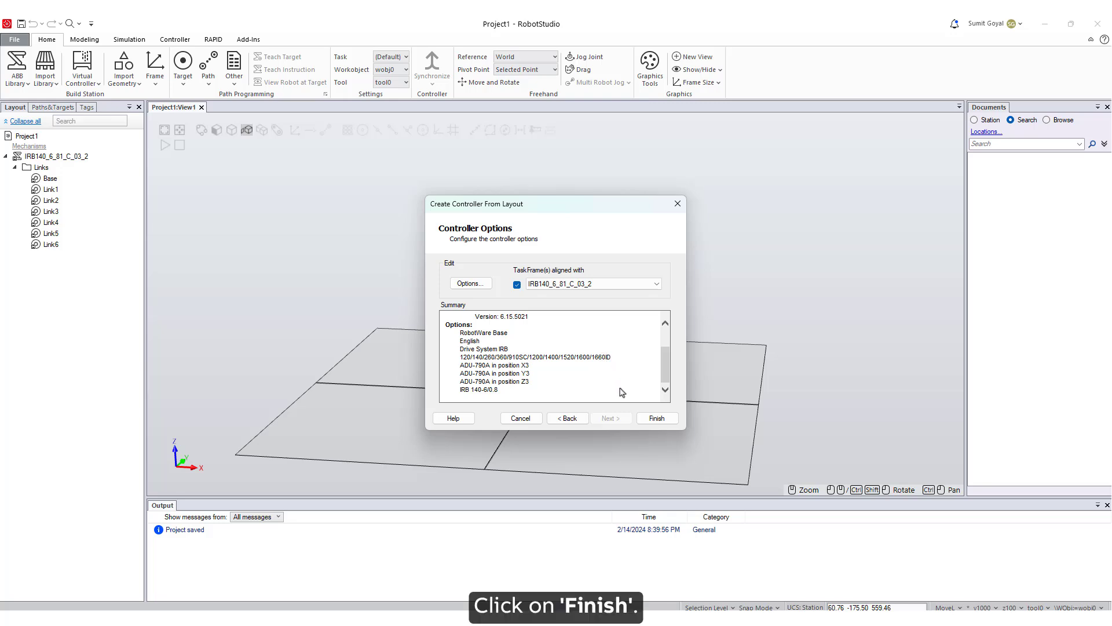
click(655, 418)
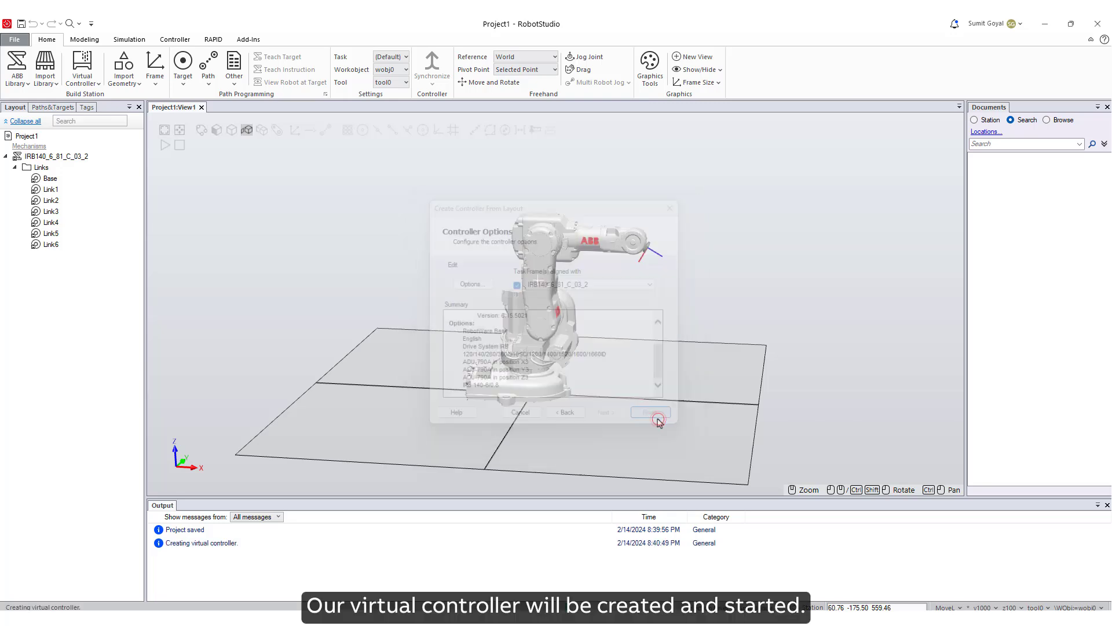
Step: Let Controller1 load its program and switch motors on, then return to Home
click(649, 412)
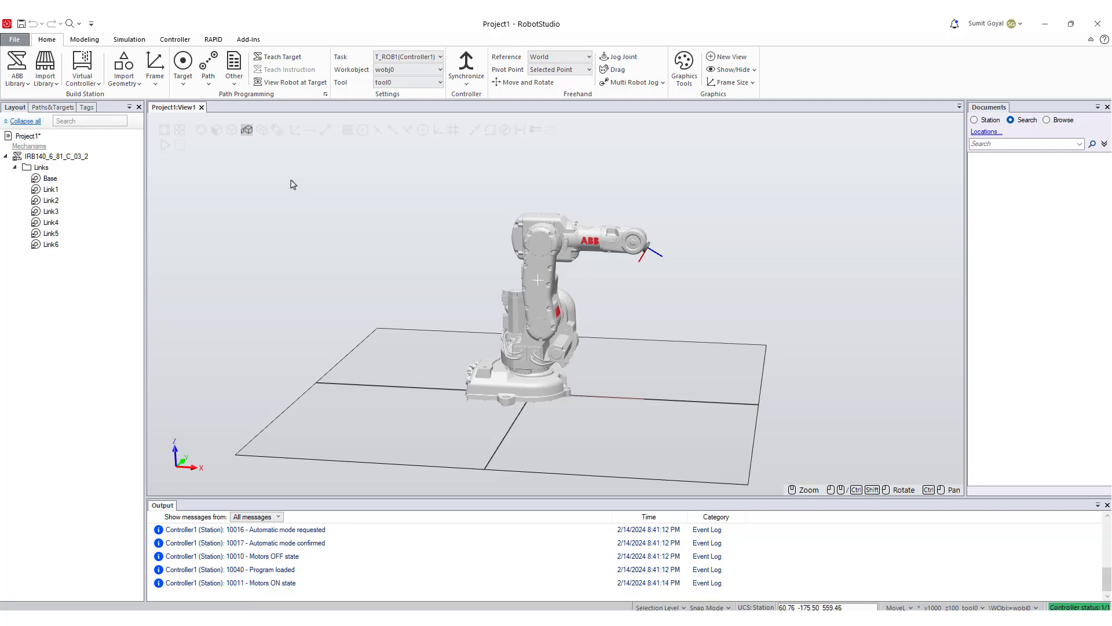
mouse_move(487, 322)
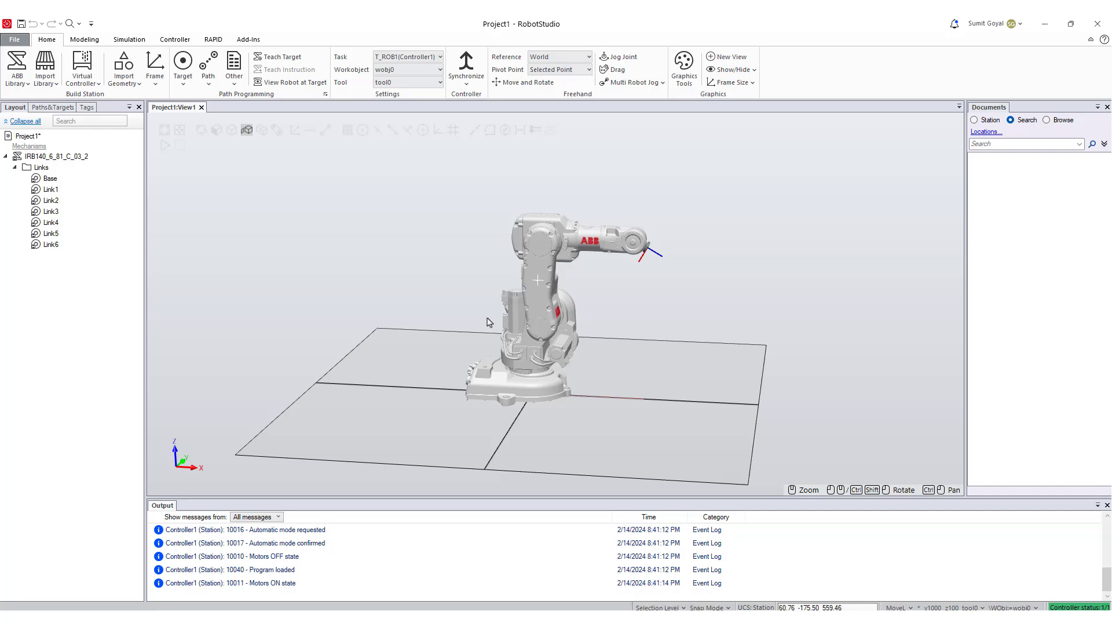
click(47, 39)
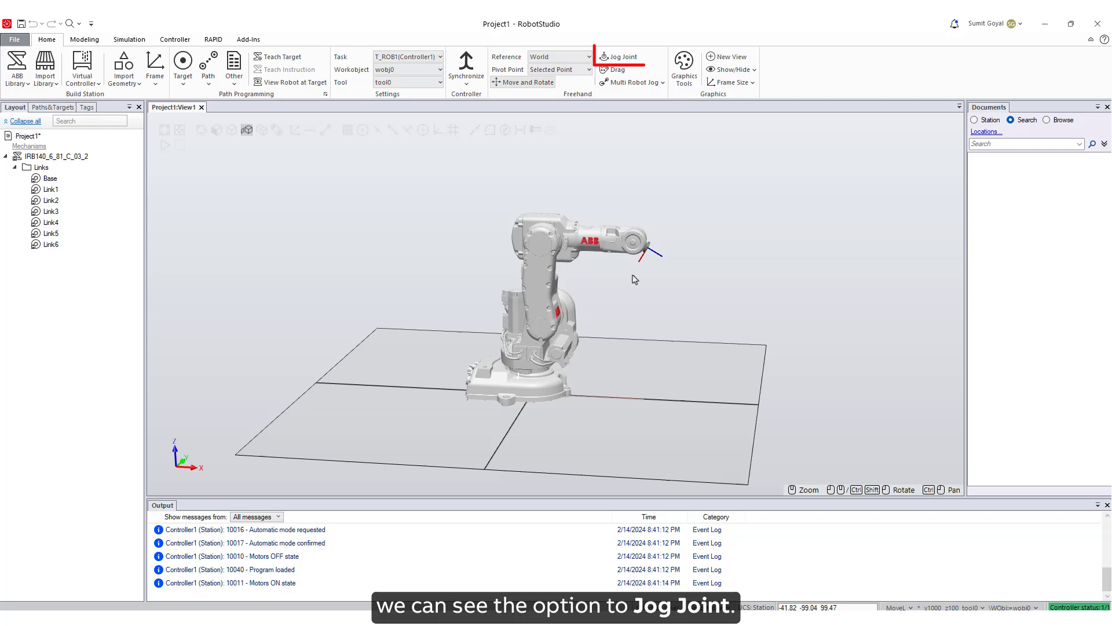
Step: Jog the IRB140's second axis and base axis by dragging in Jog Joint mode
click(620, 56)
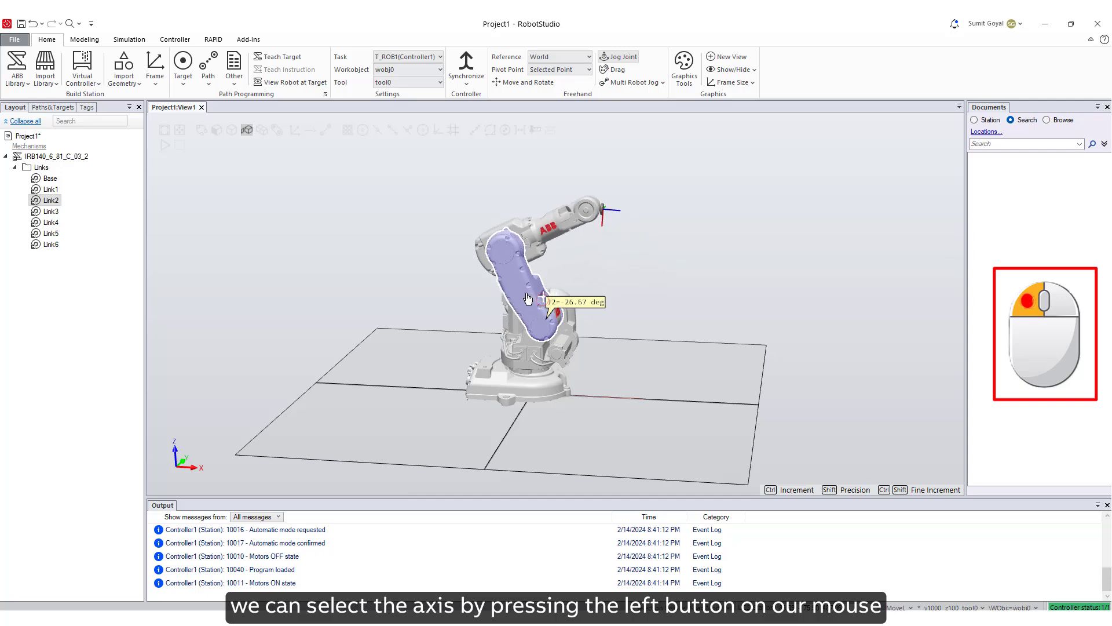
drag(528, 298, 543, 315)
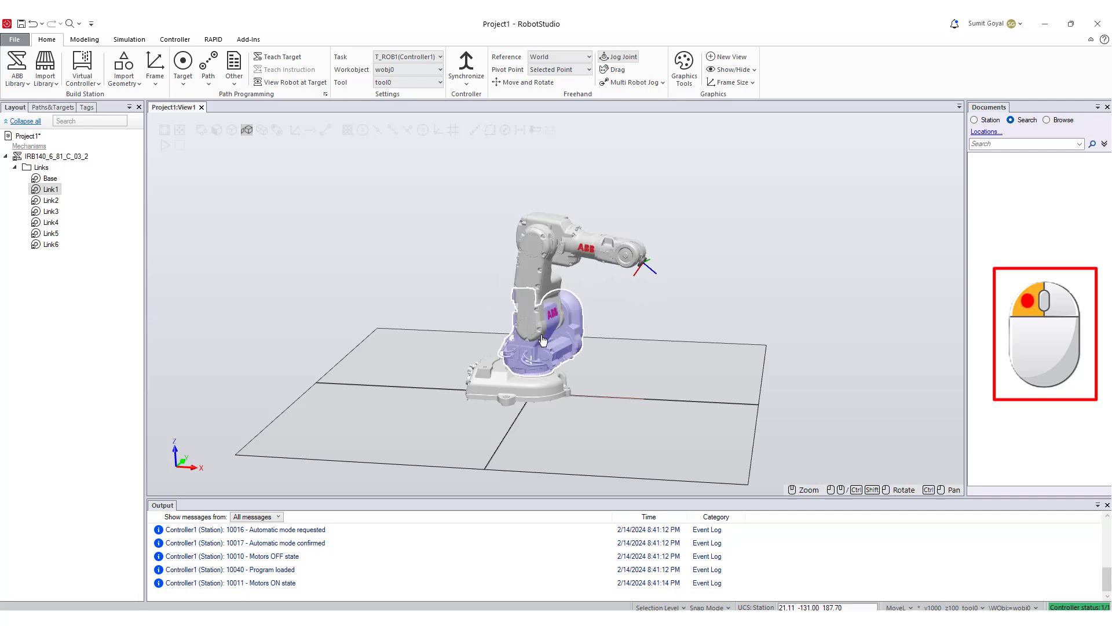
drag(543, 339, 580, 208)
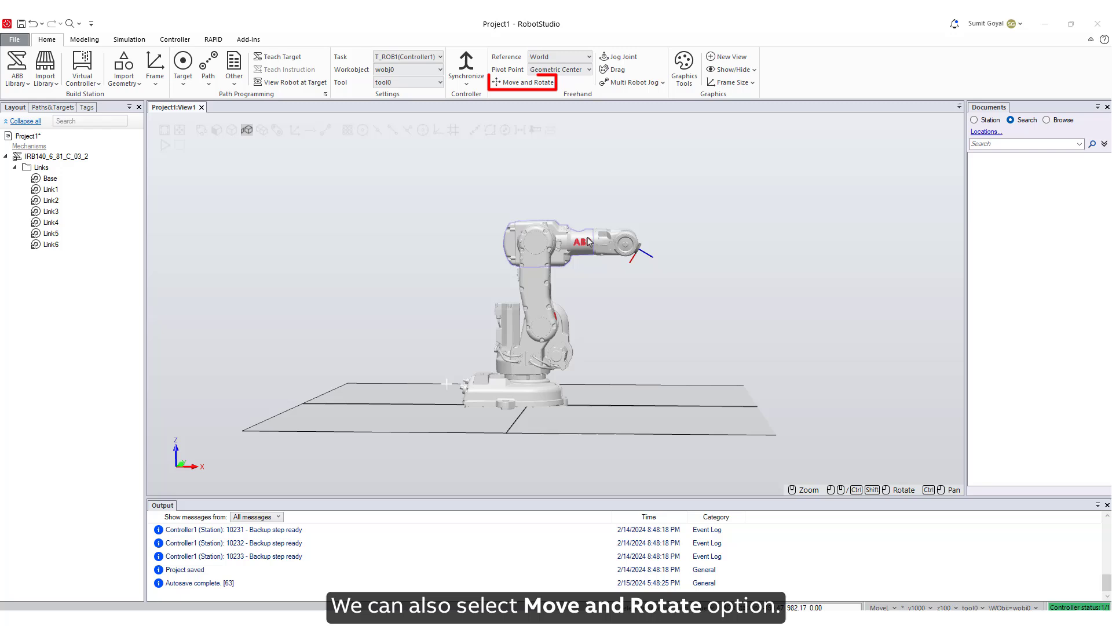
Step: Freehand-move the robot's tool along X, then slide the station box along Y
click(524, 82)
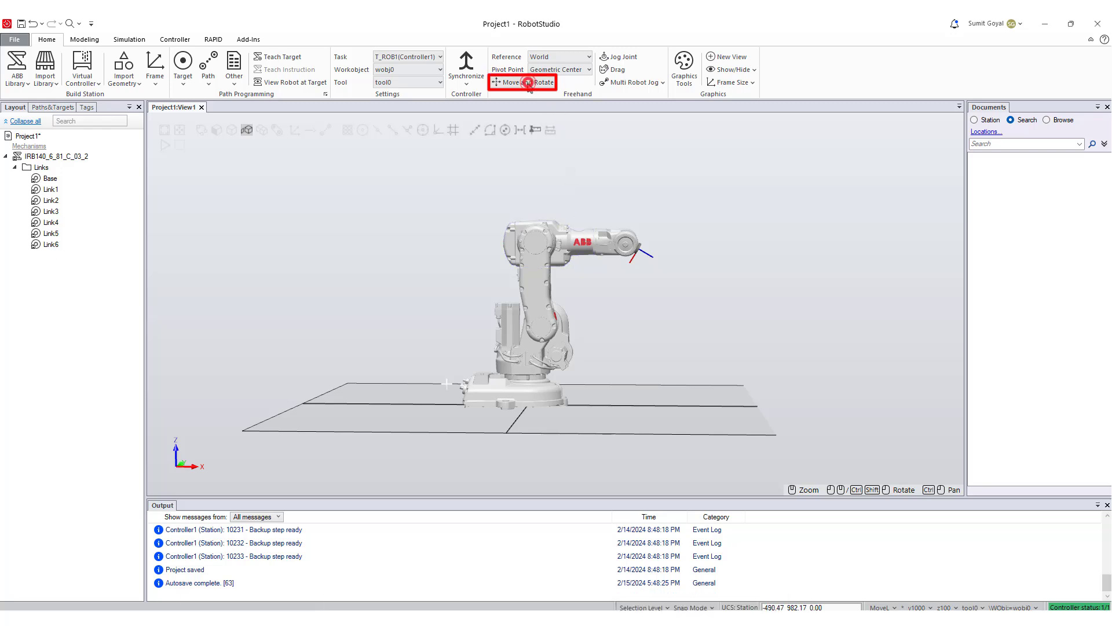
mouse_move(523, 82)
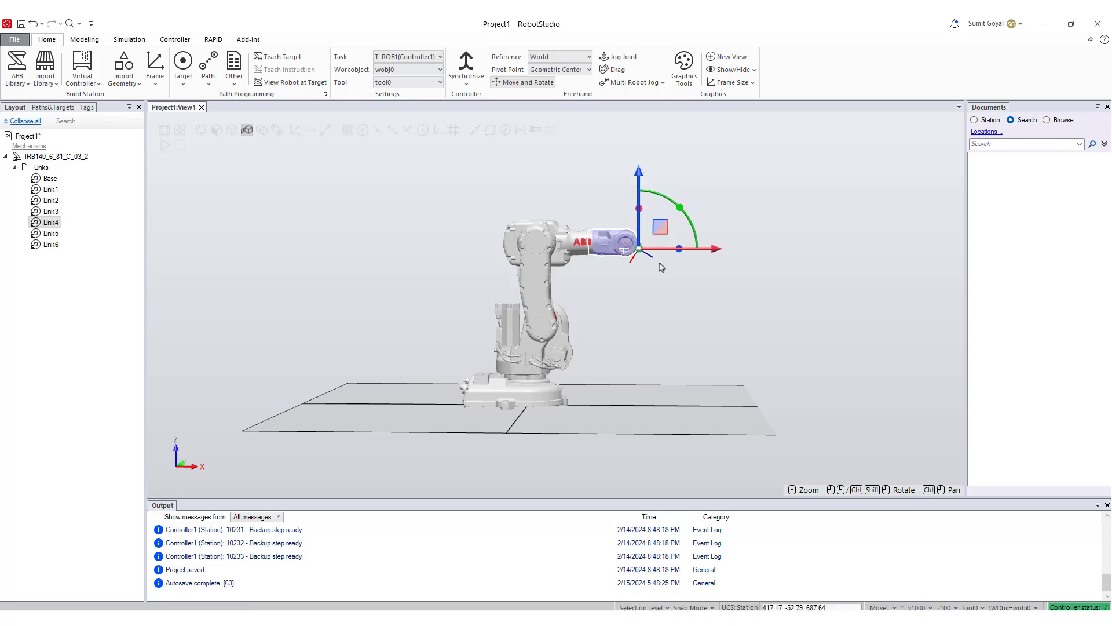
drag(639, 248, 745, 254)
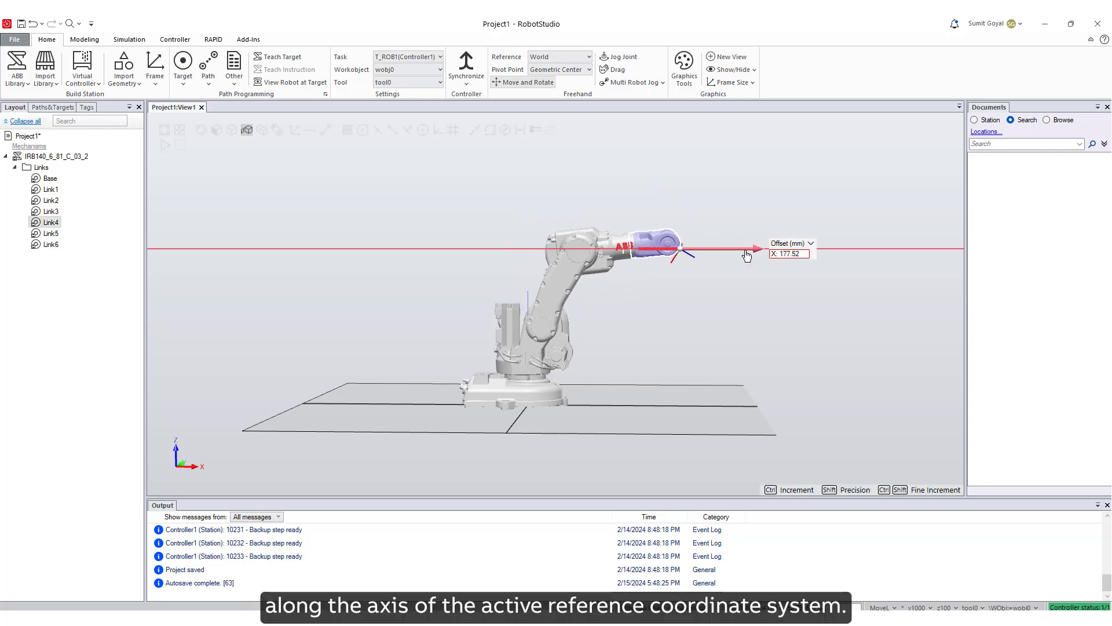
drag(746, 255, 706, 266)
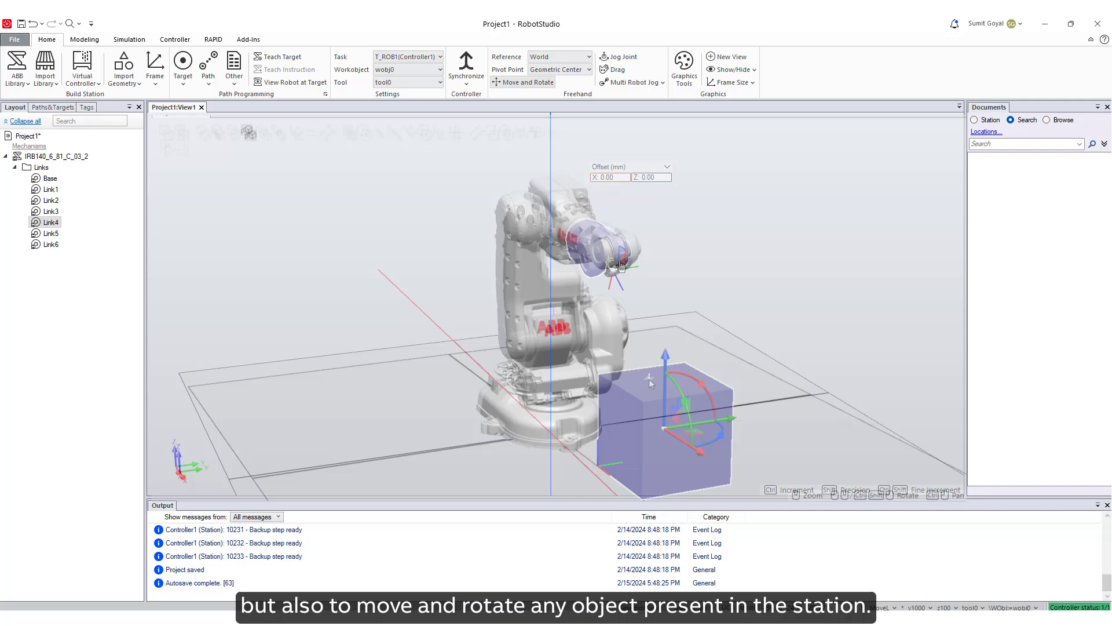
drag(649, 381, 689, 429)
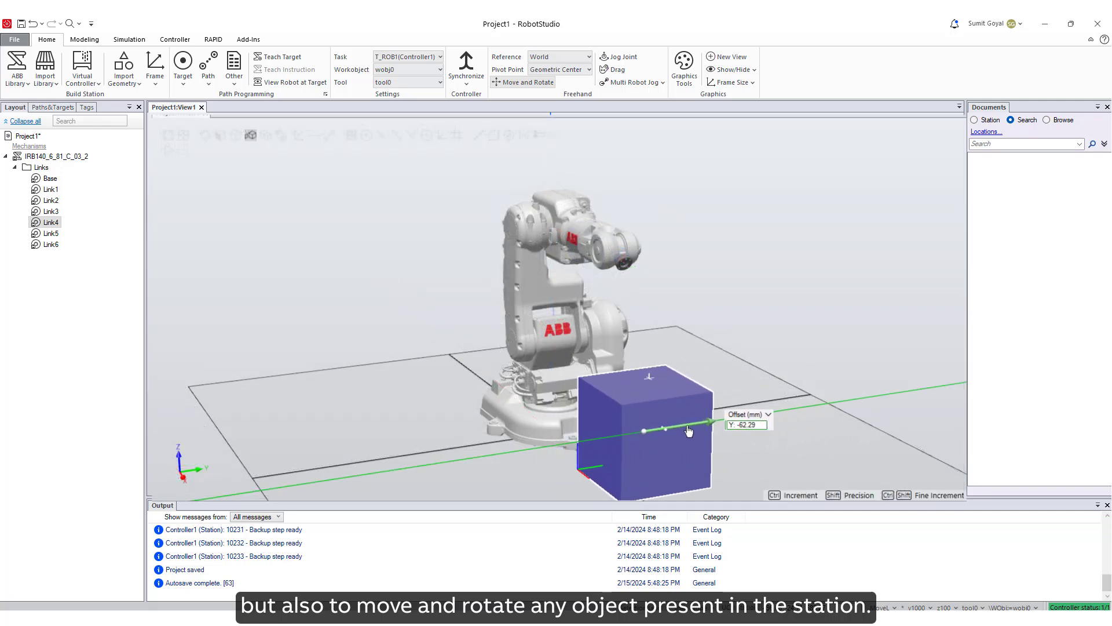
drag(644, 431, 700, 358)
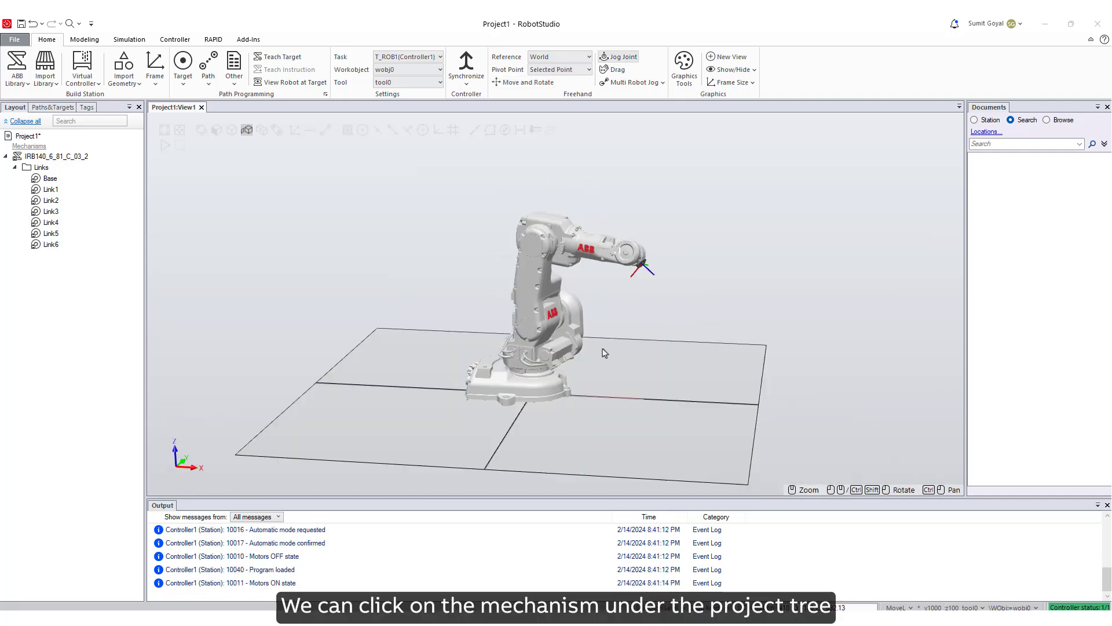
Step: Select the IRB140 and rotate a joint in the Mechanism Joint Jog browser
click(55, 156)
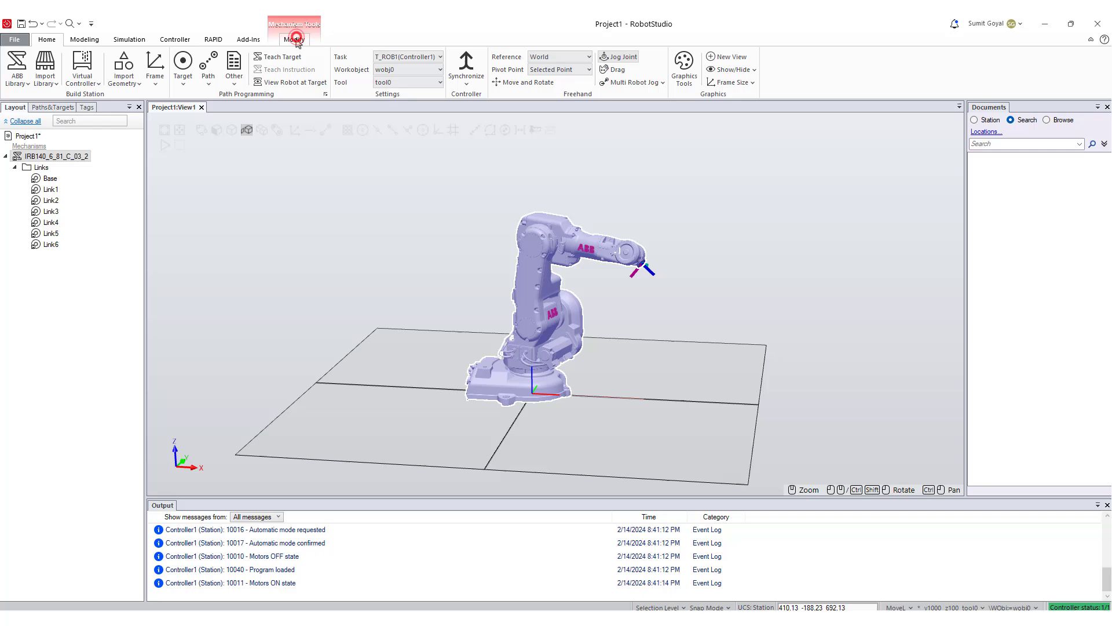
click(294, 39)
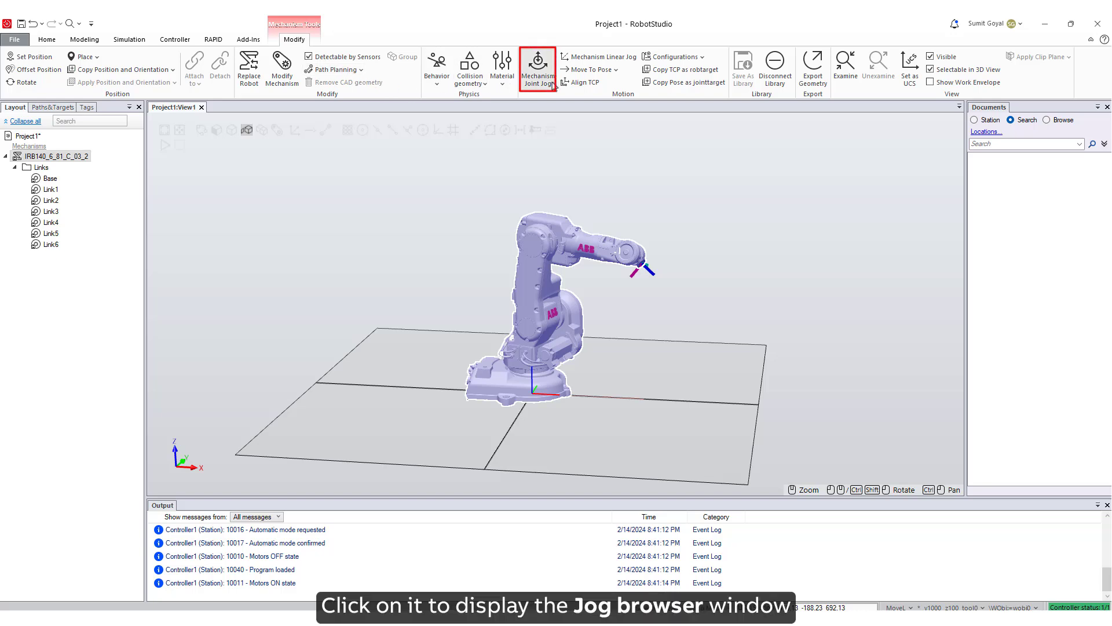
mouse_move(538, 69)
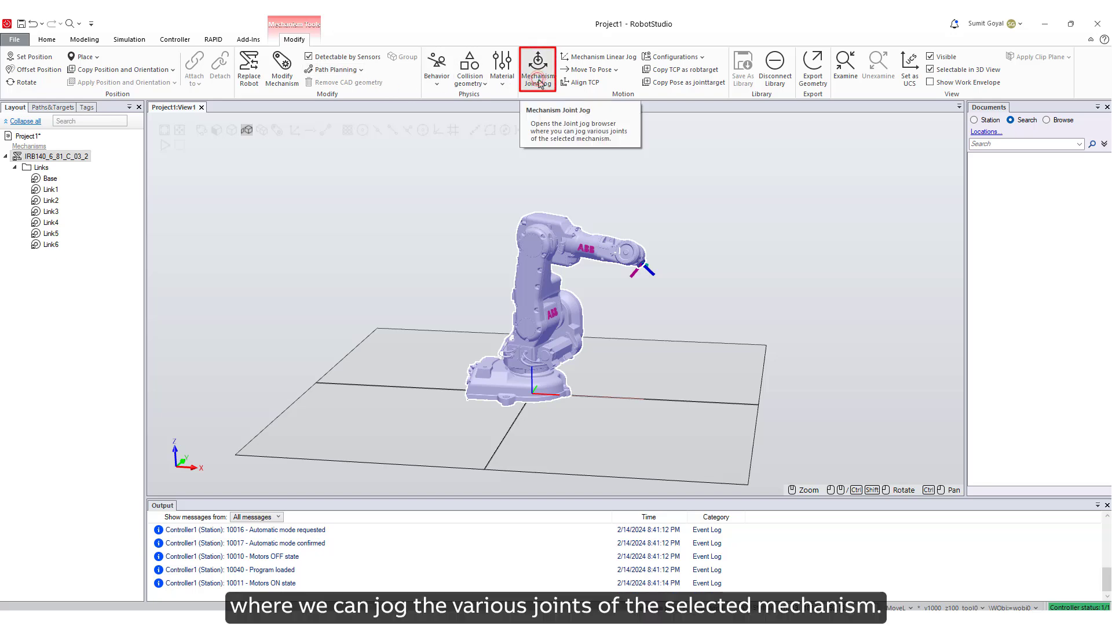
click(537, 69)
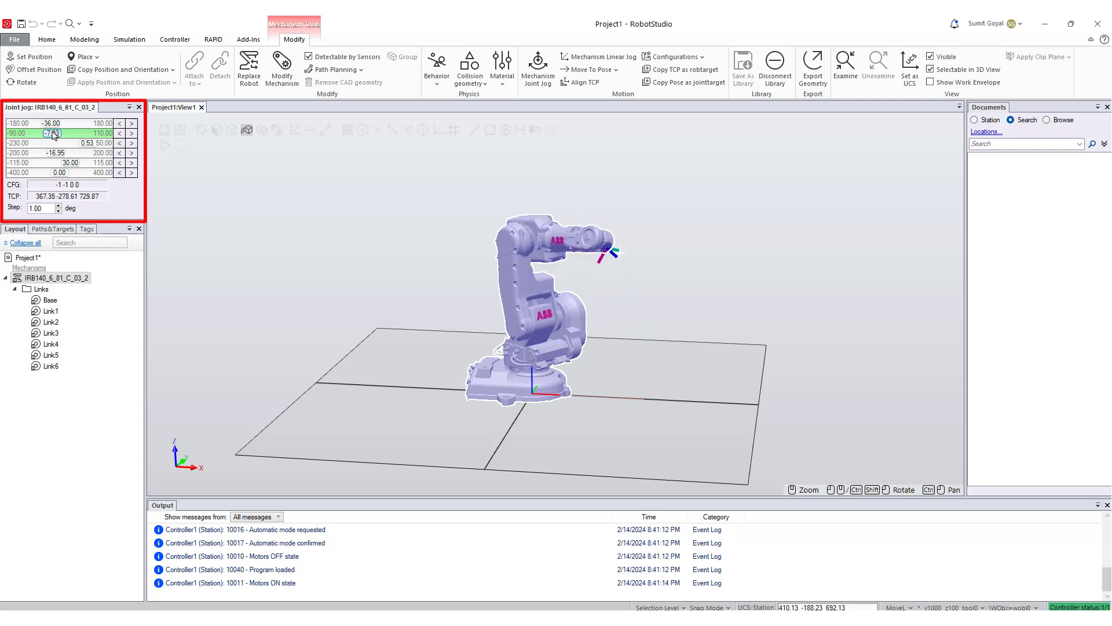
click(132, 143)
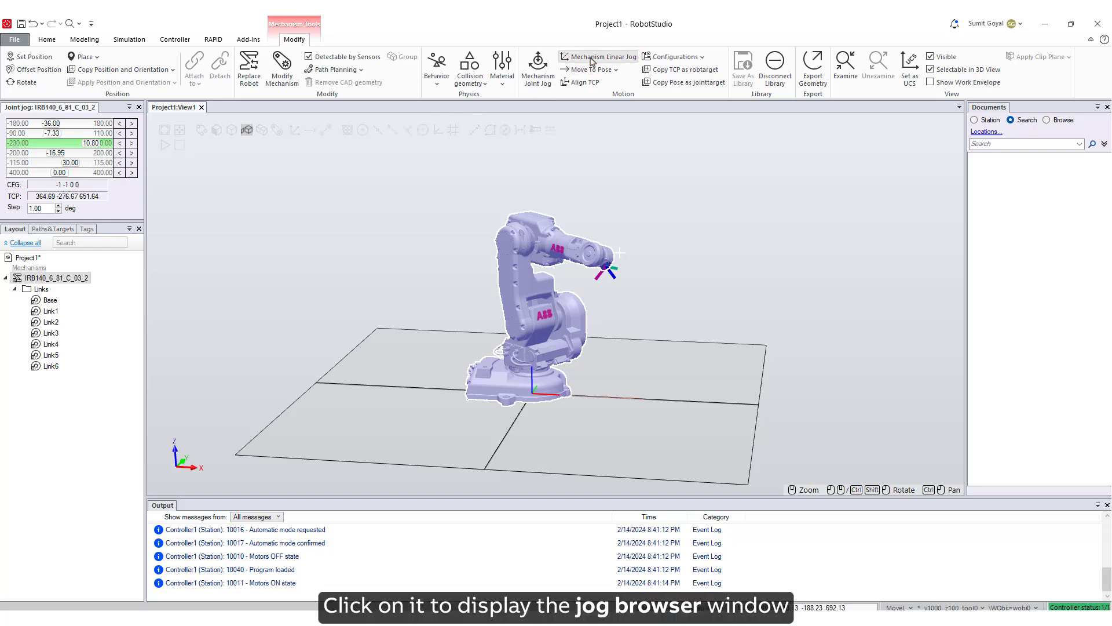
Step: Linearly jog the tool point along X, Z and Y to X 533.69, Y -446.67, Z 511.64
click(603, 57)
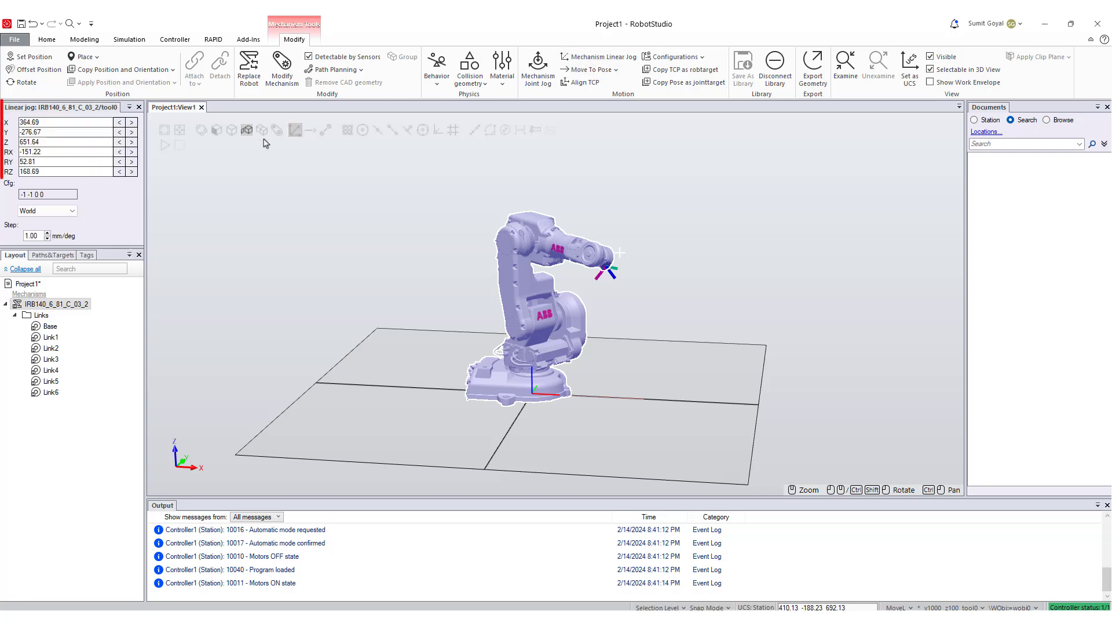
click(131, 121)
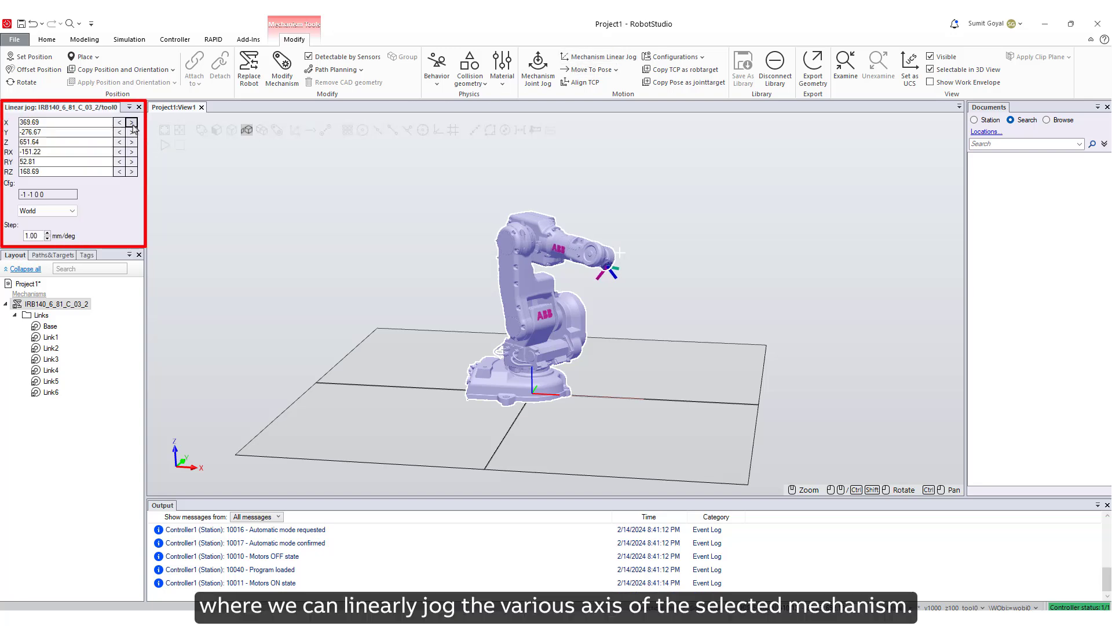
click(130, 121)
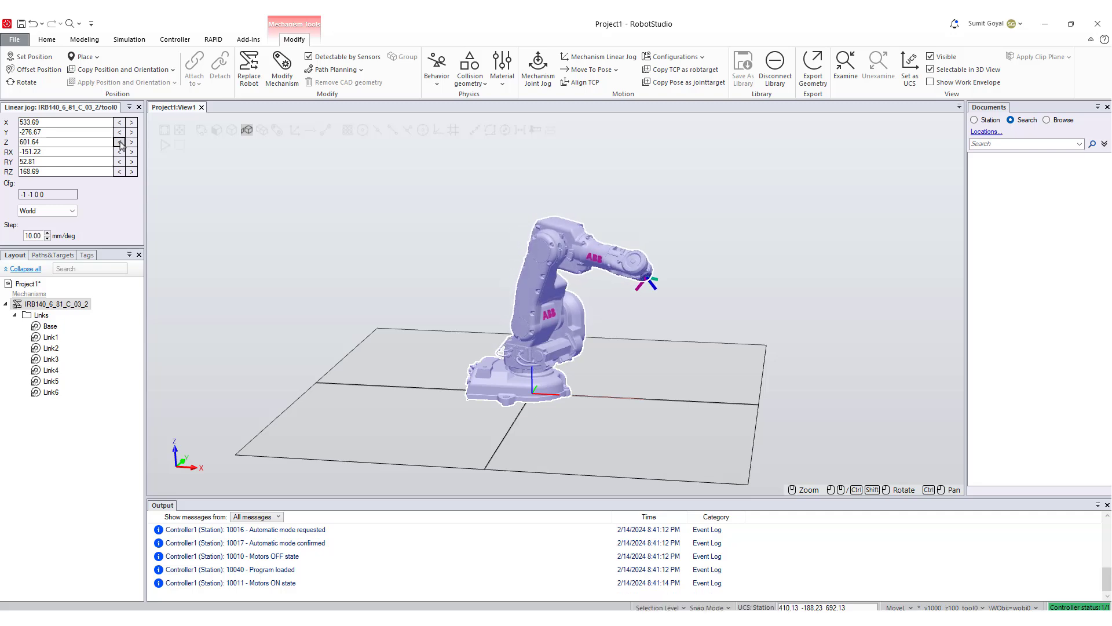
click(130, 141)
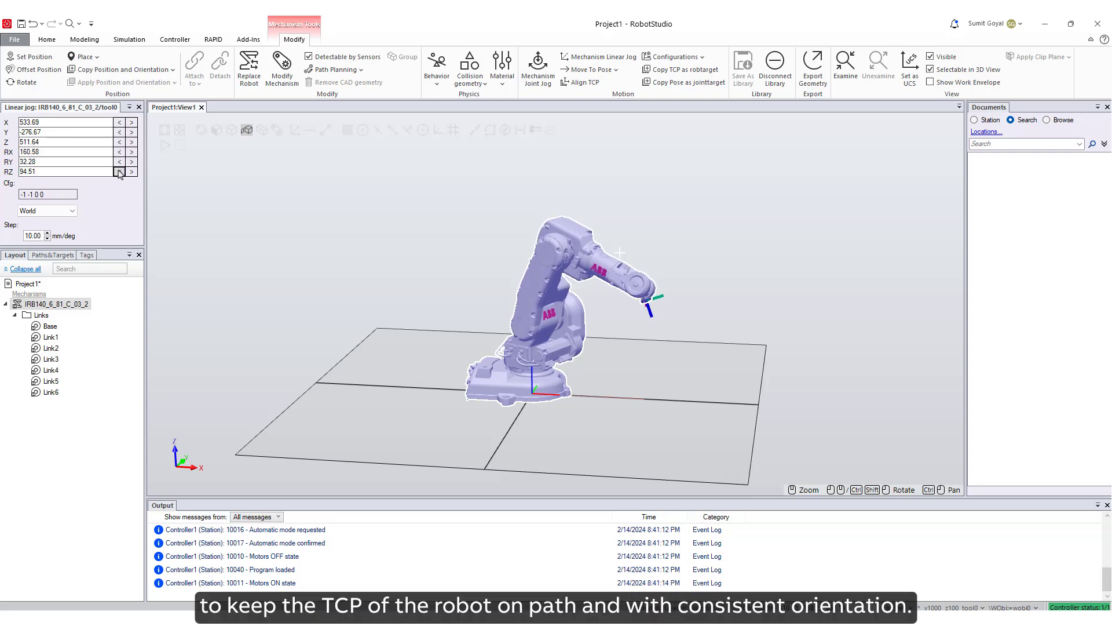
click(118, 132)
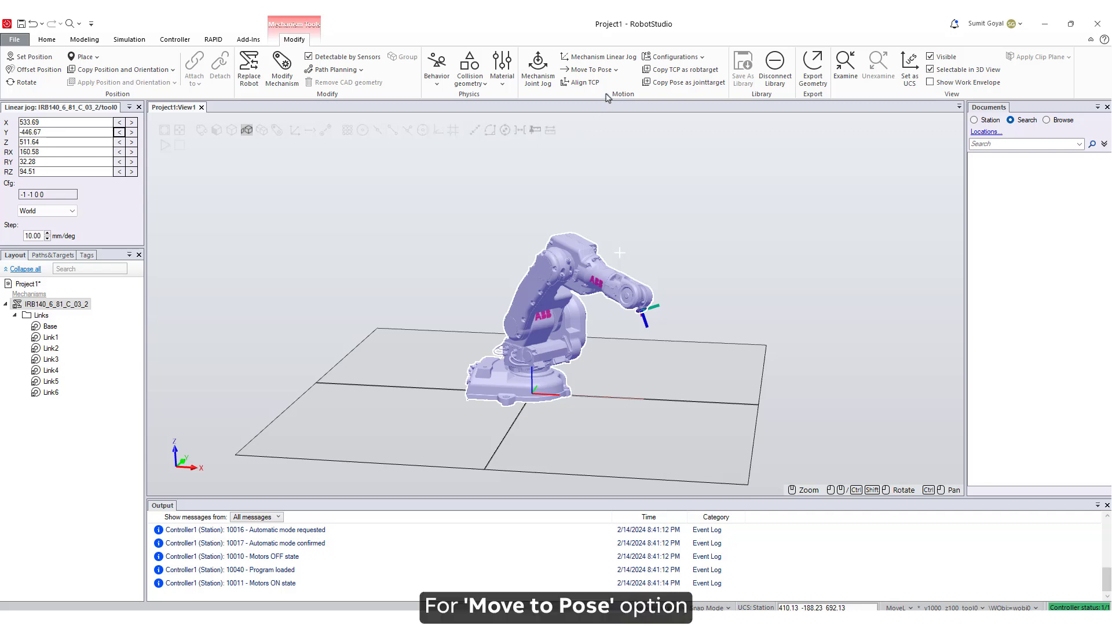
Step: Apply Jump Home to the IRB140, then close the Linear Jog window
click(590, 70)
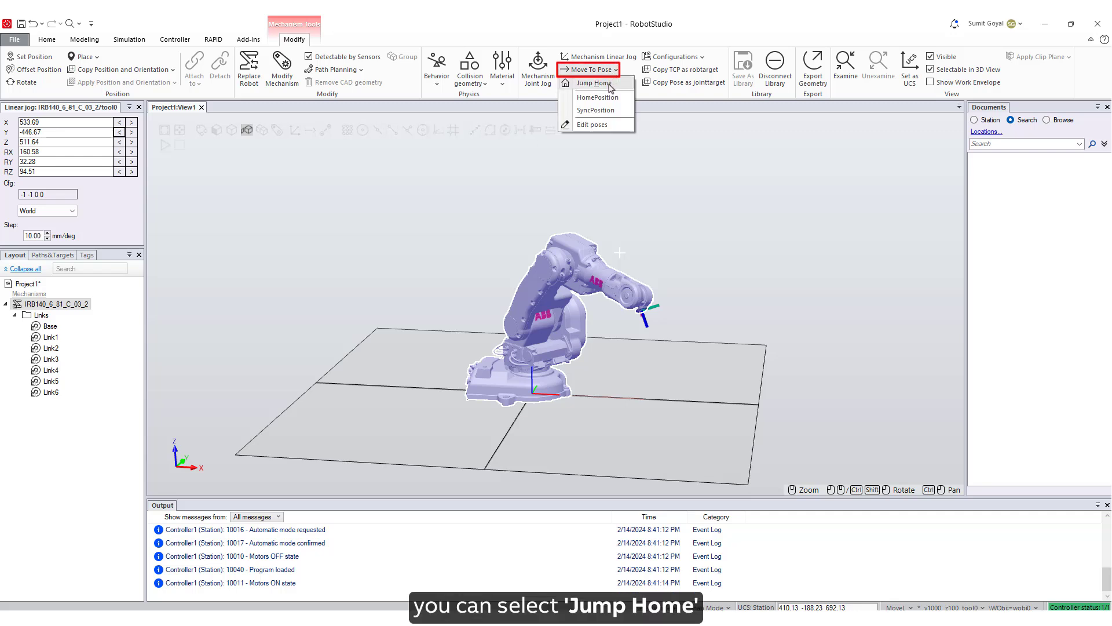
mouse_move(598, 98)
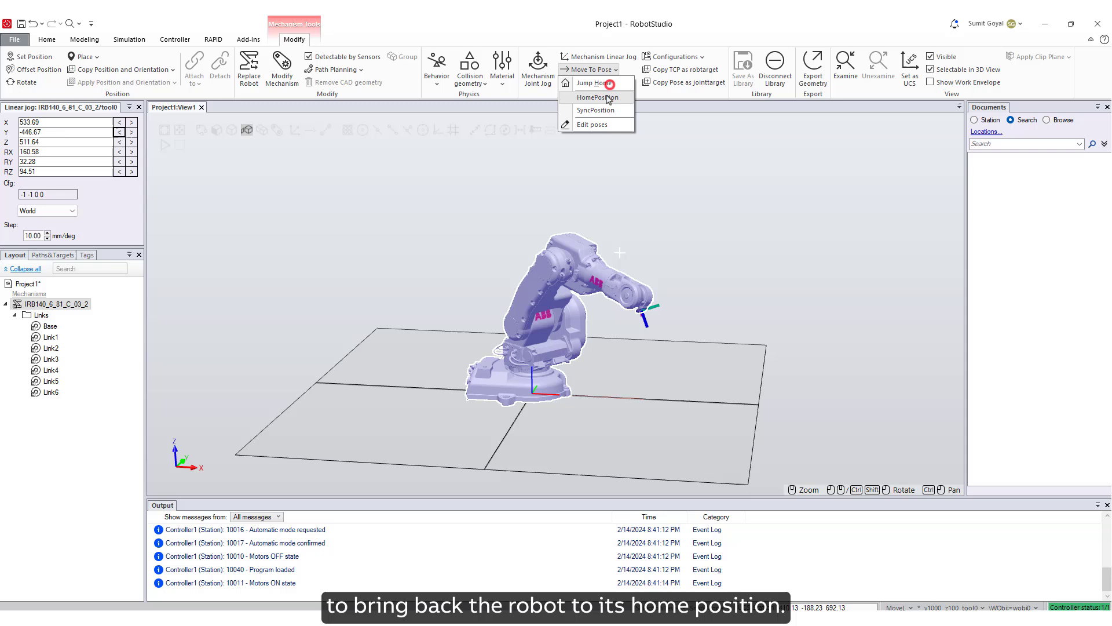
click(598, 97)
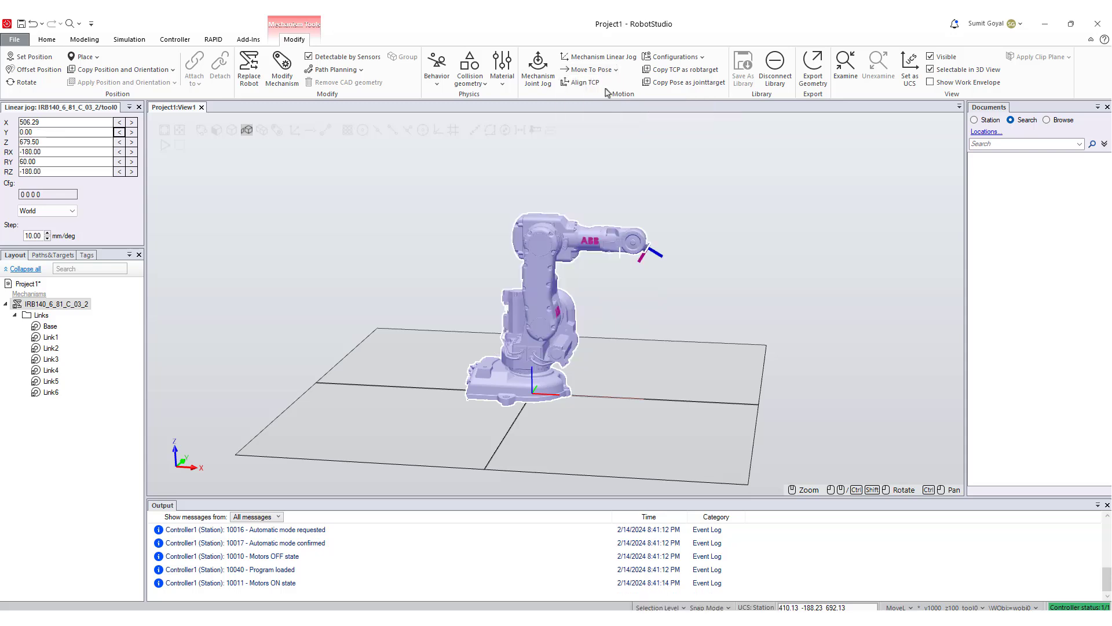
click(46, 38)
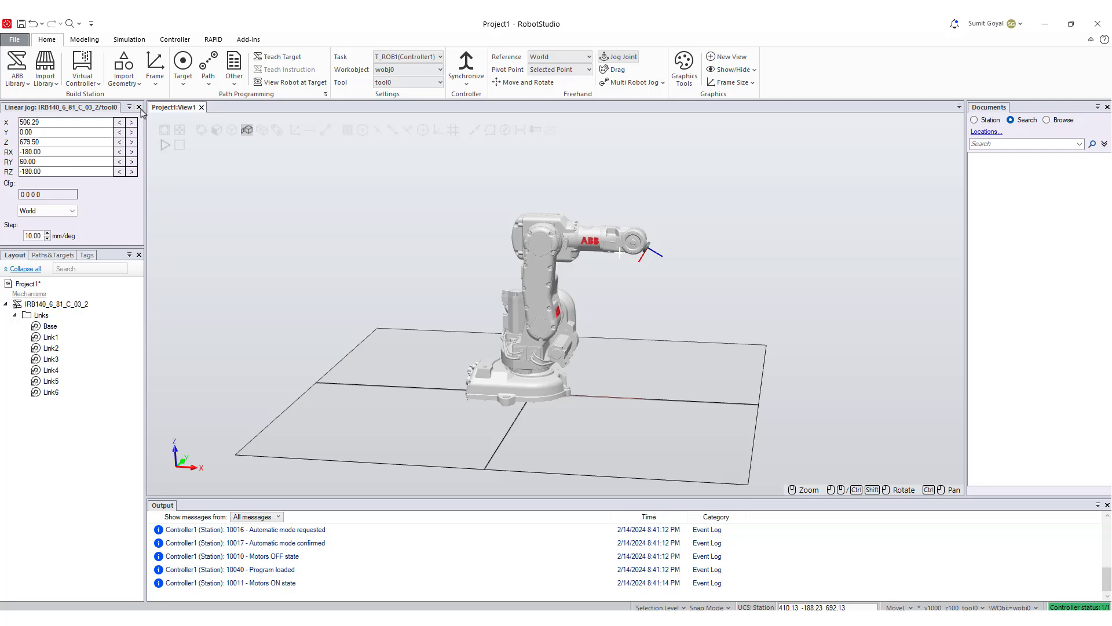
click(139, 107)
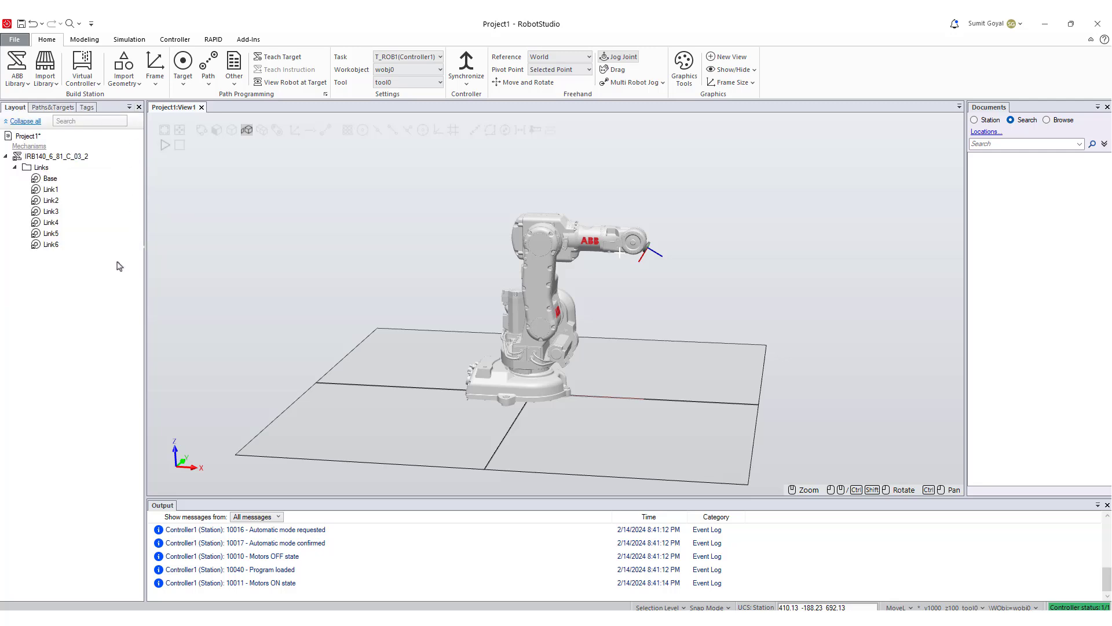
Step: Save Project1 with File > Save Project and the Quick Access Save icon
click(14, 39)
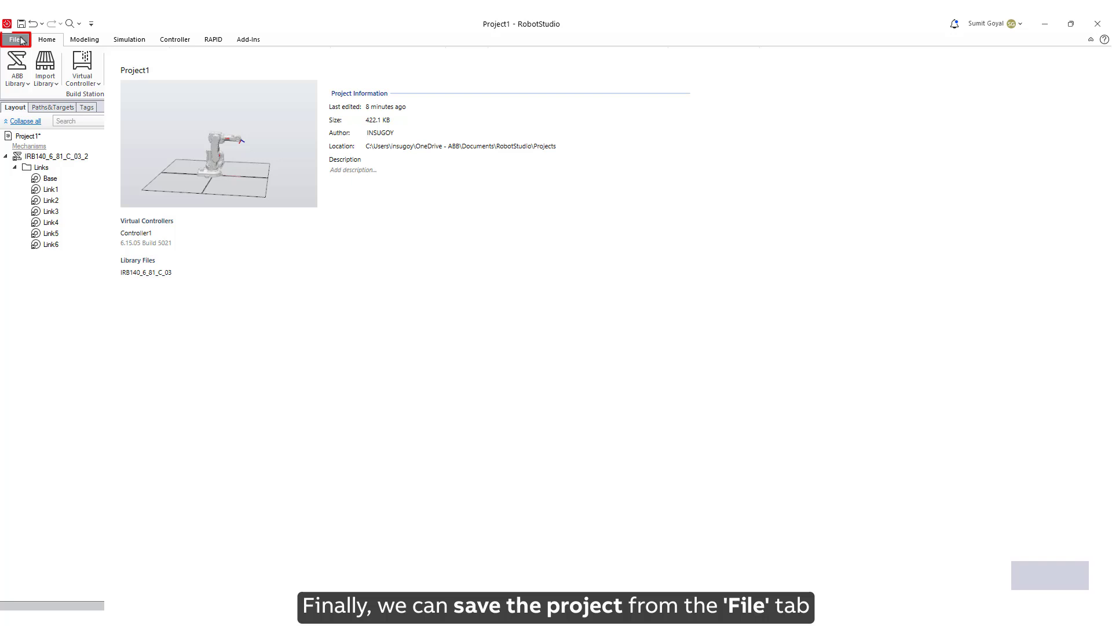
click(13, 39)
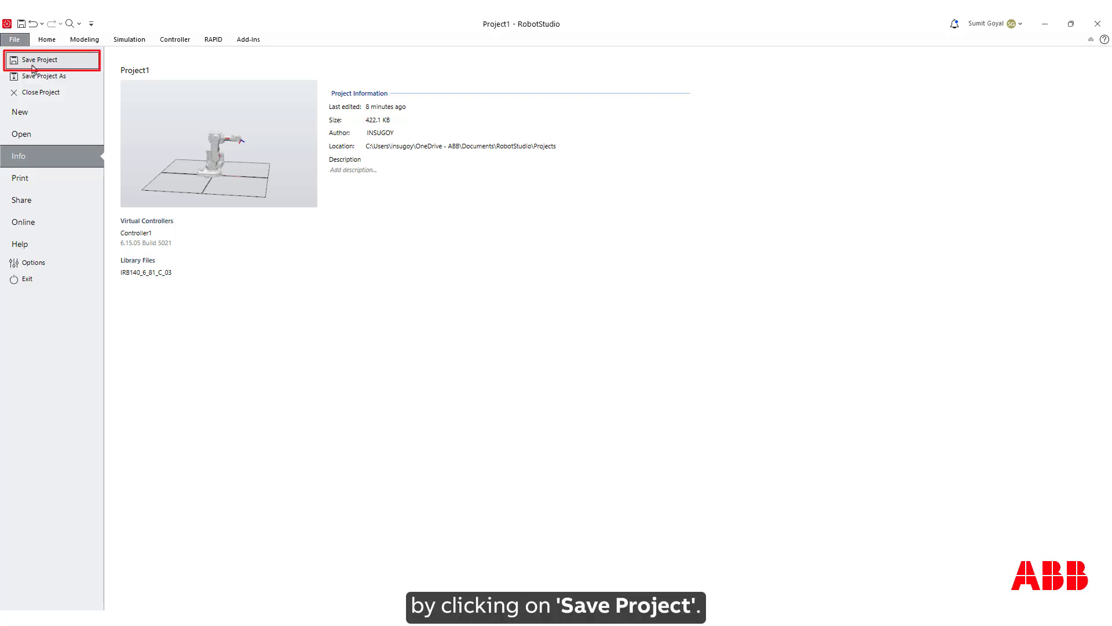
click(41, 60)
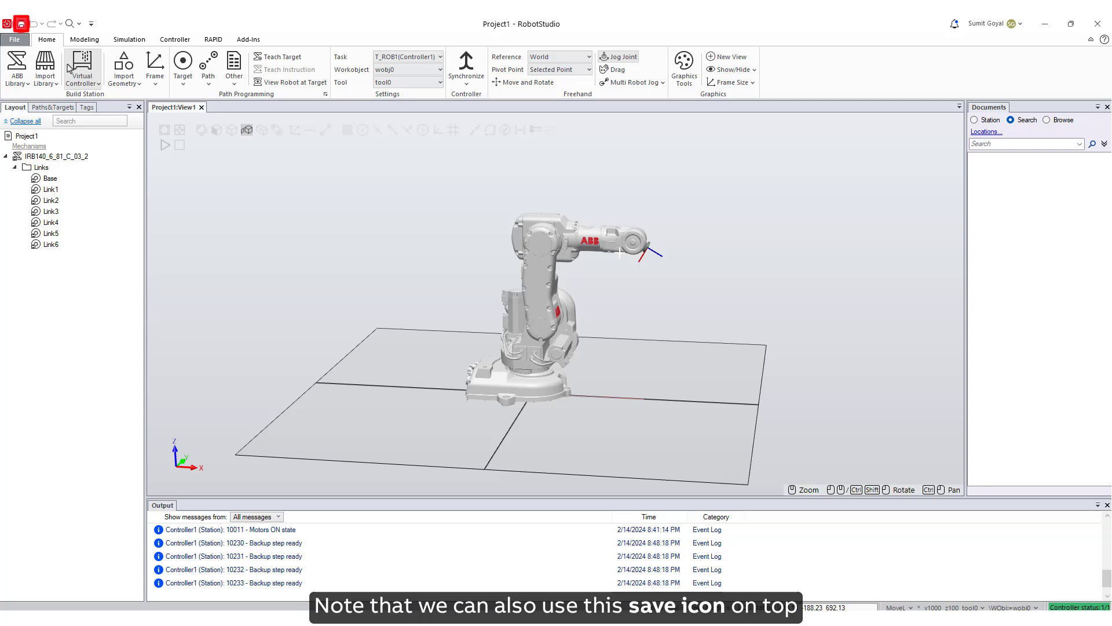
click(21, 24)
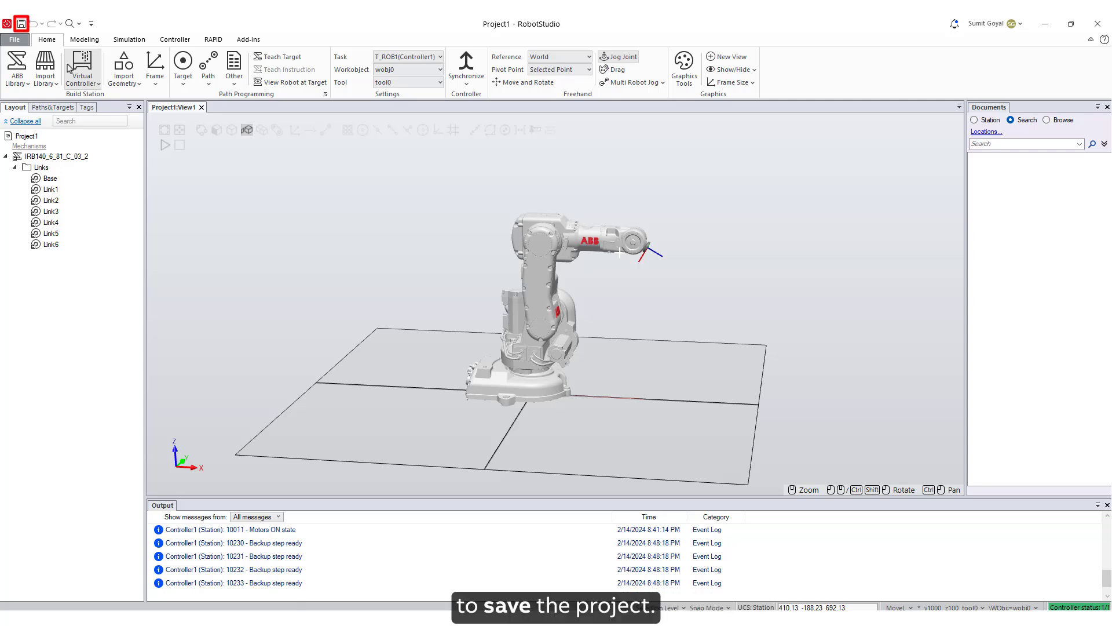
click(21, 23)
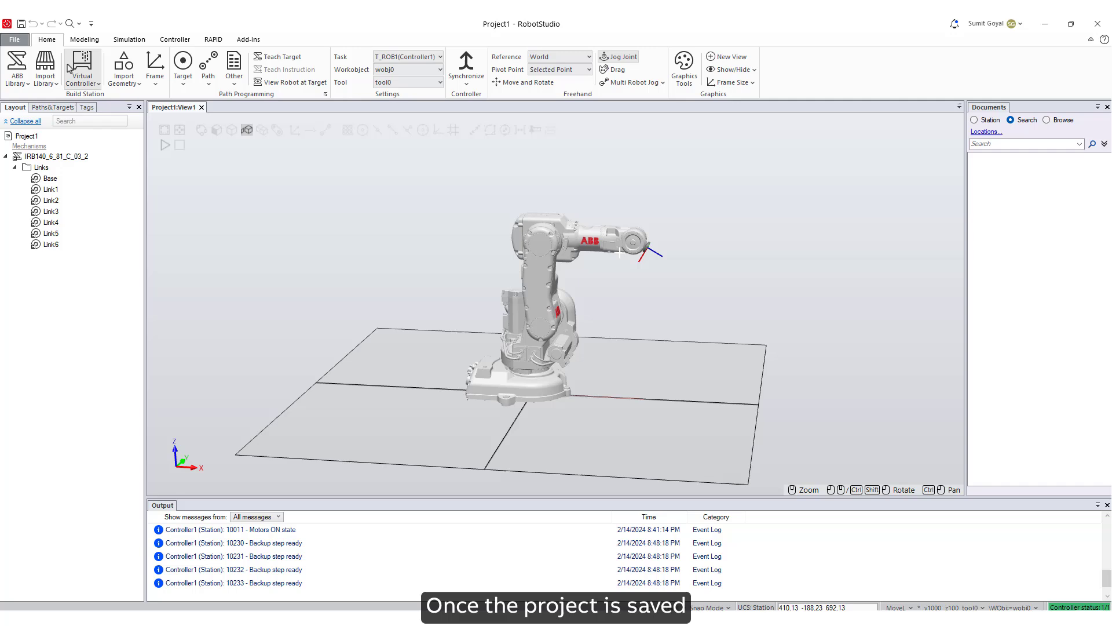